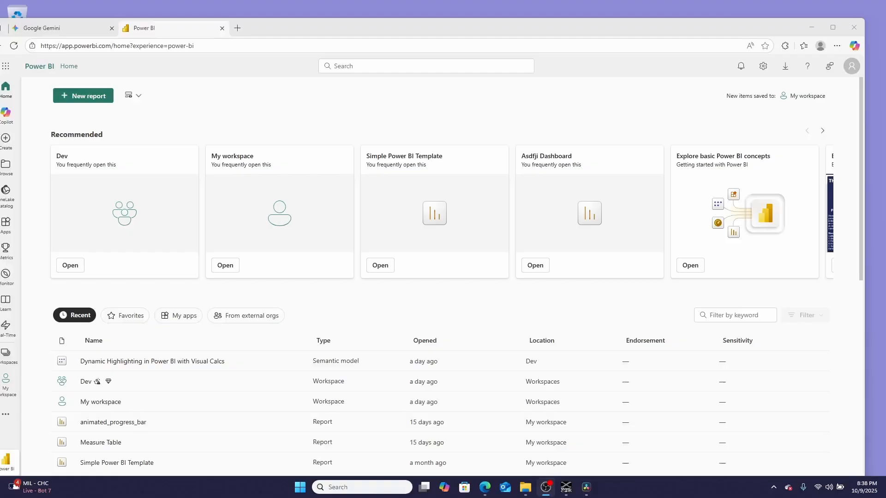
Step: Open the Dev workspace from the Recommended list on Power BI Home
scroll(down, 3)
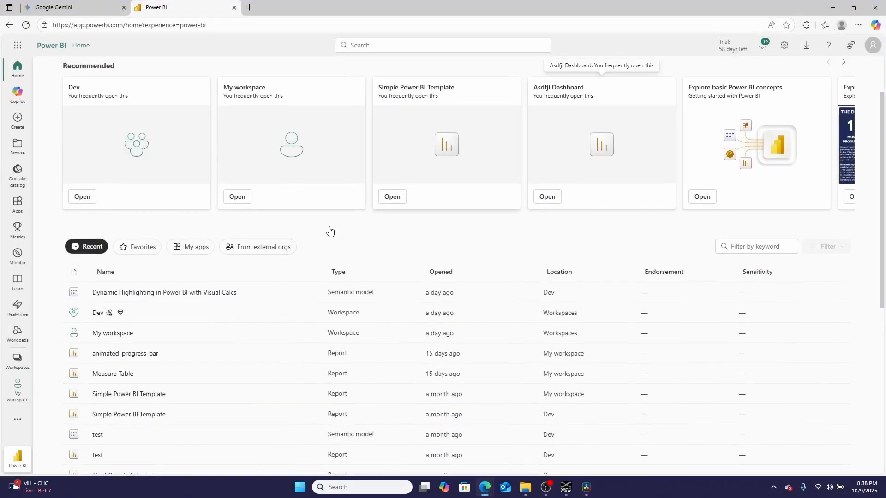
click(16, 360)
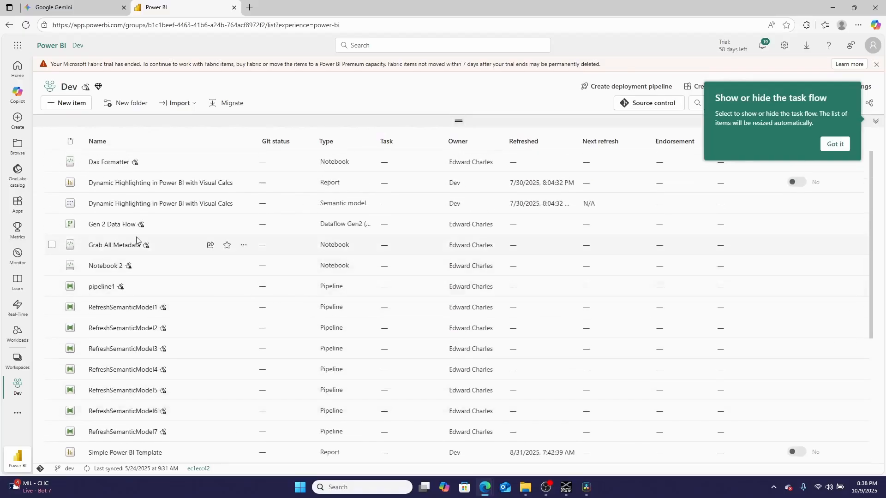
mouse_move(114, 245)
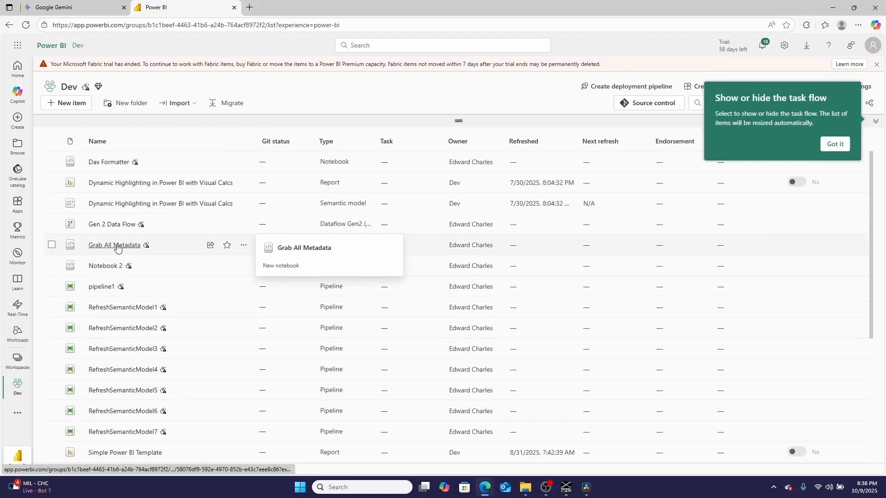
Step: Open the Grab All Metadata notebook and highlight its import lines, then the function header and docstring
click(113, 245)
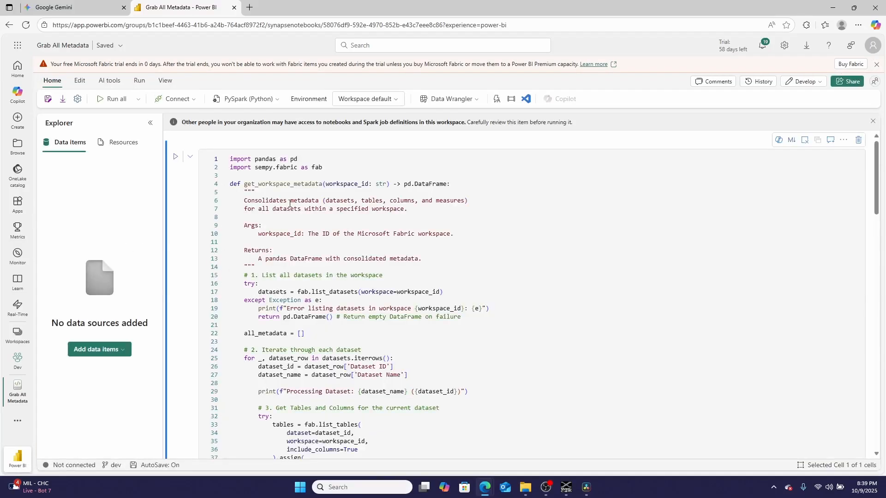
click(116, 99)
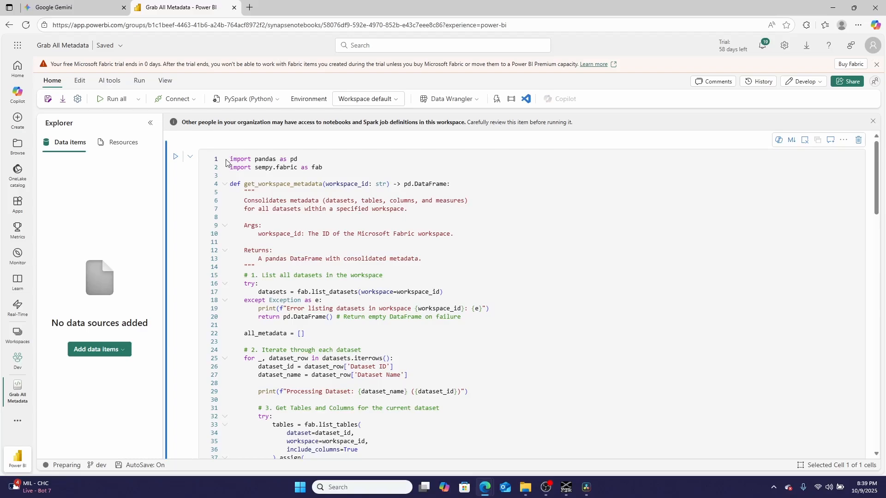
drag(230, 158, 309, 167)
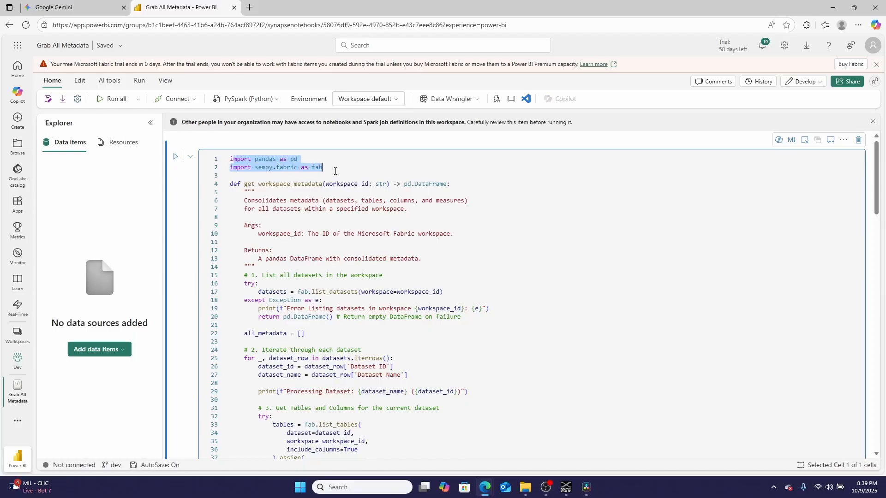
click(234, 173)
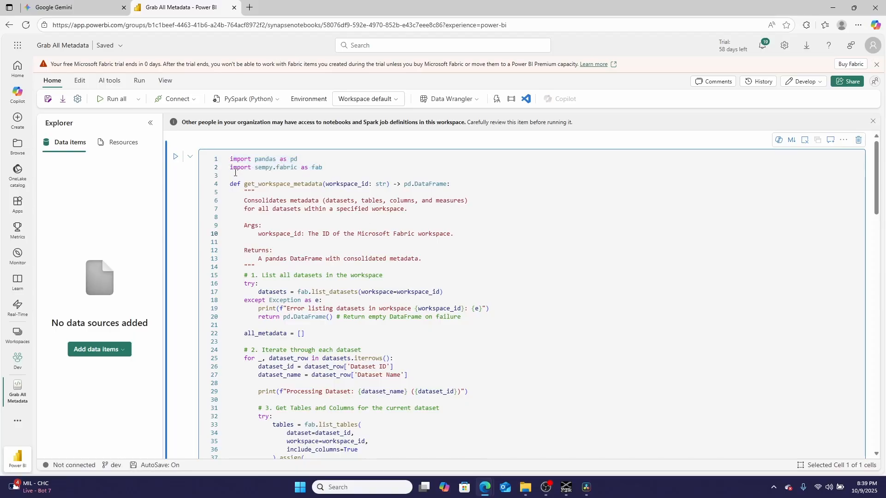
drag(230, 184, 320, 200)
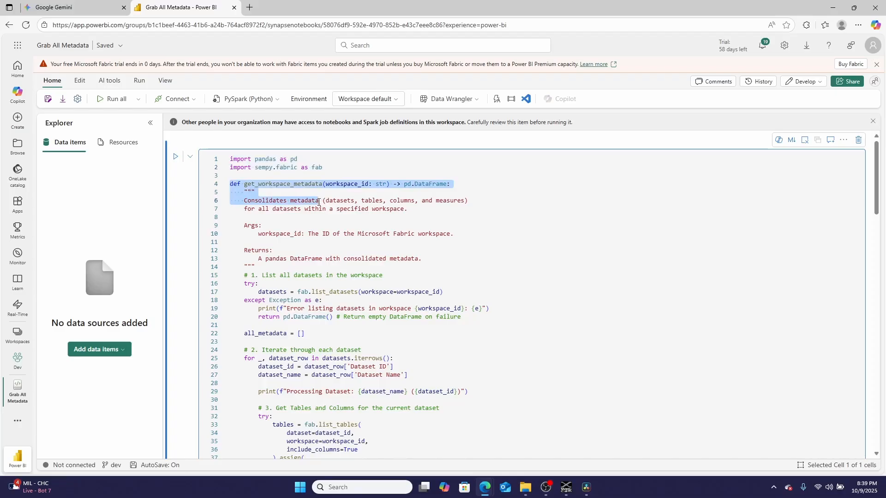
scroll(down, 3)
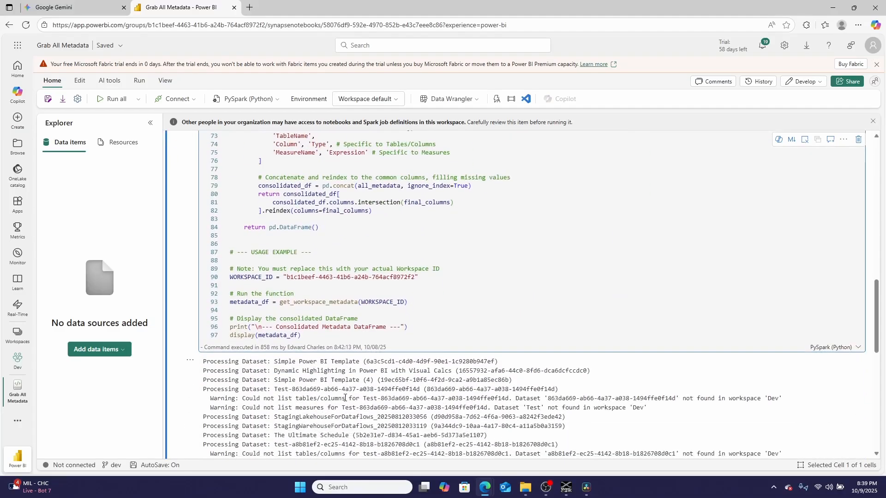
click(231, 311)
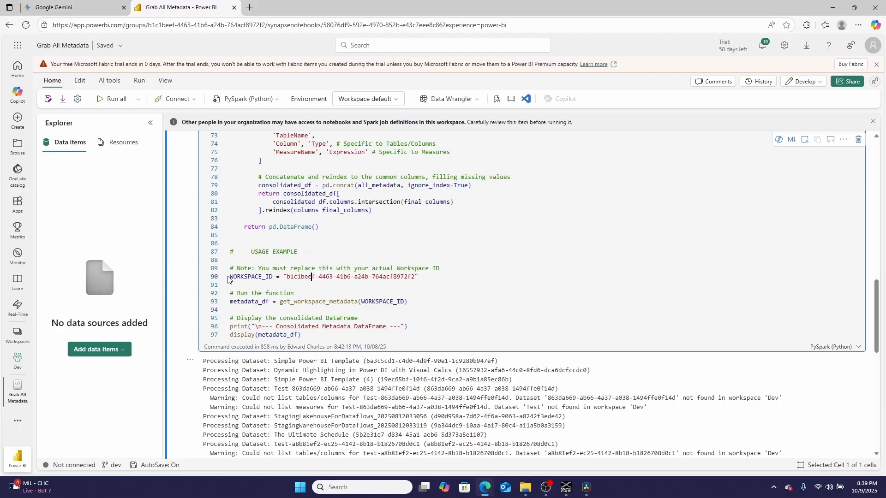
drag(231, 301, 332, 301)
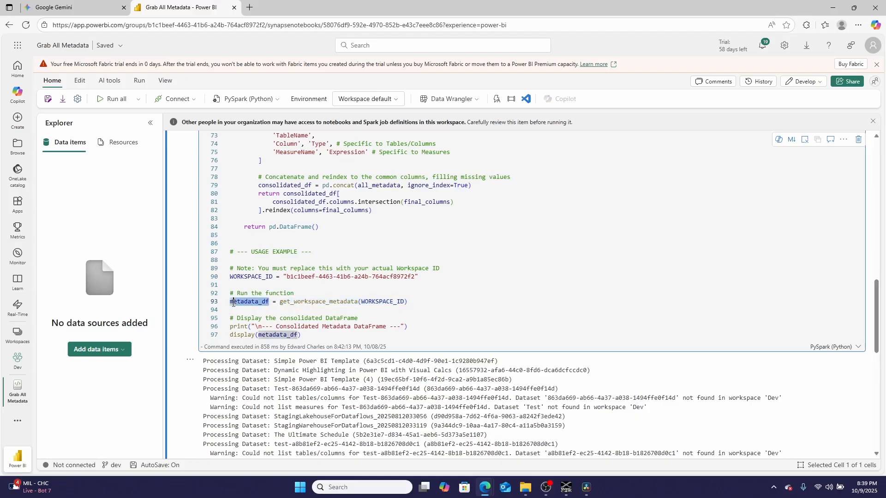
double_click(247, 301)
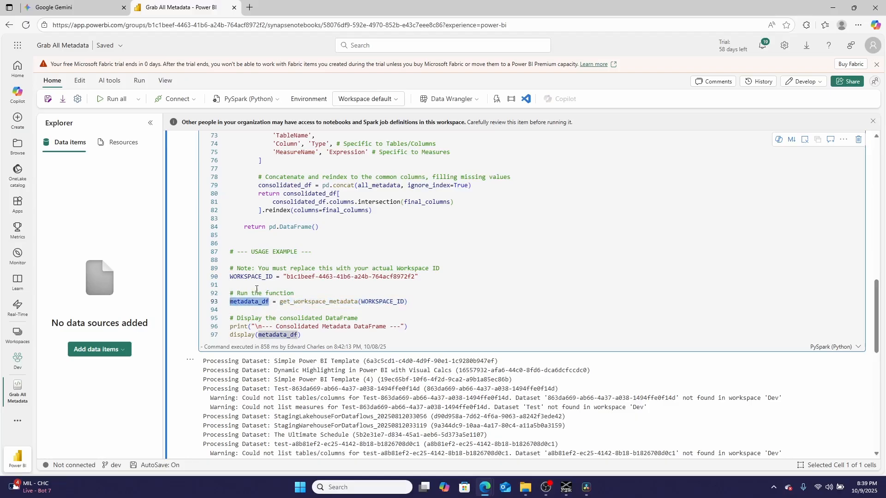
mouse_move(305, 301)
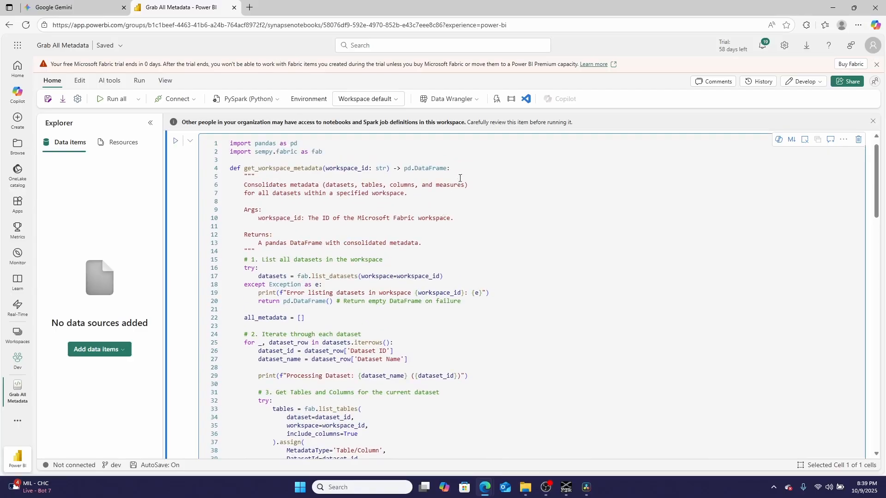
double_click(424, 168)
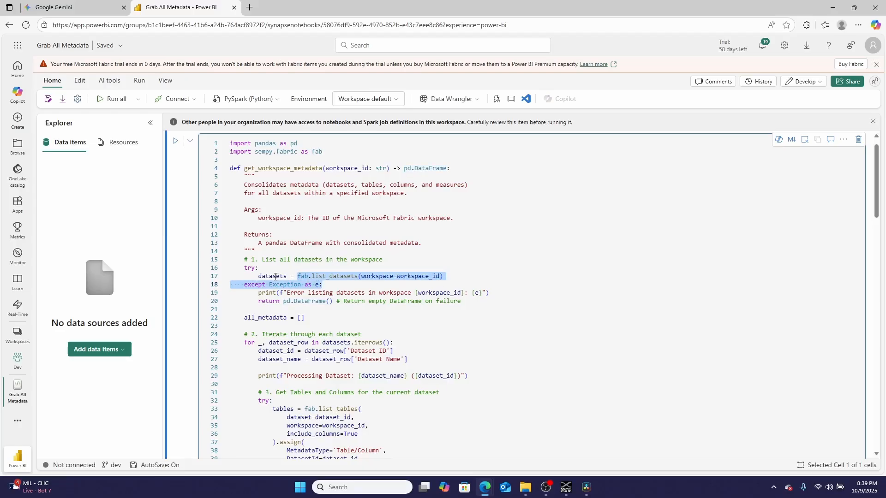
mouse_move(296, 284)
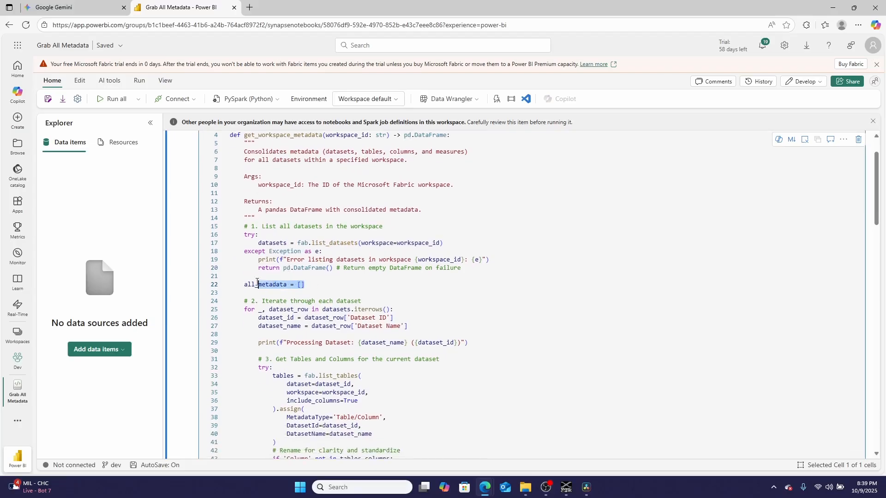
scroll(down, 3)
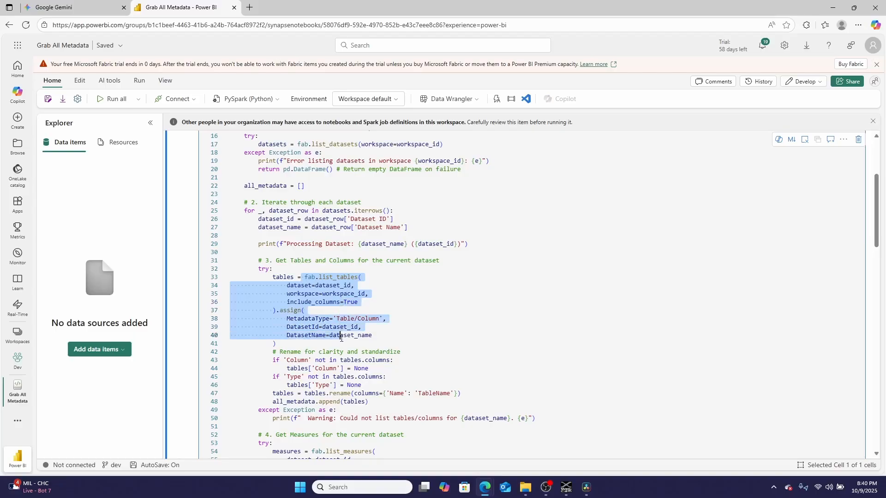
scroll(down, 3)
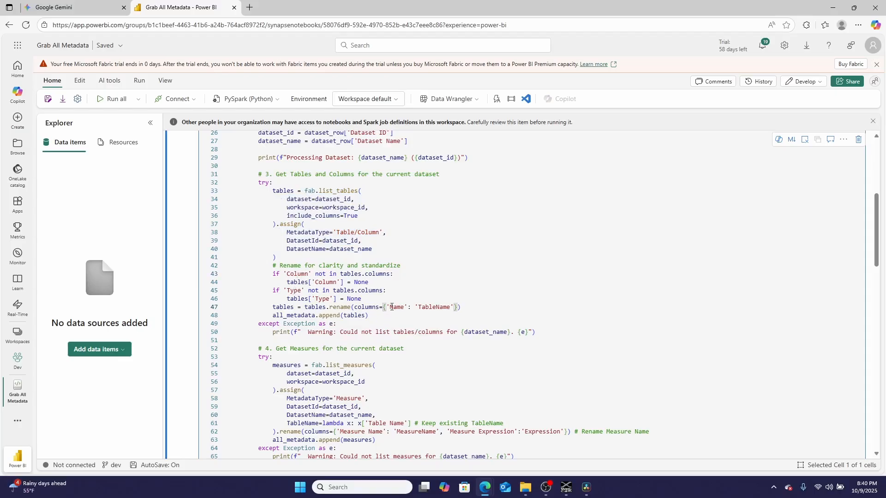
double_click(397, 307)
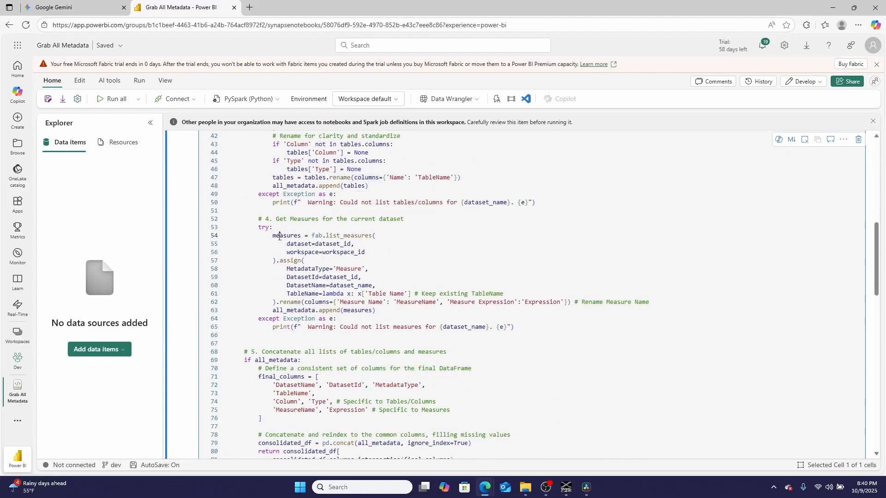
drag(274, 235, 365, 252)
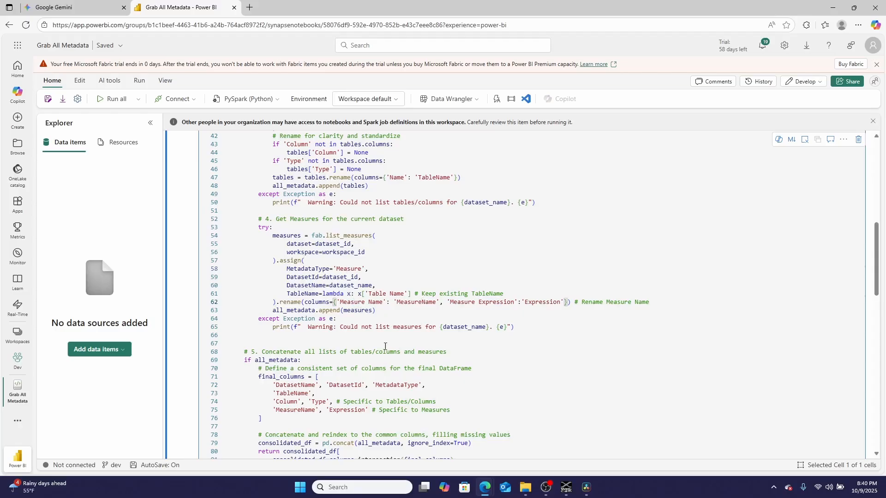
scroll(down, 3)
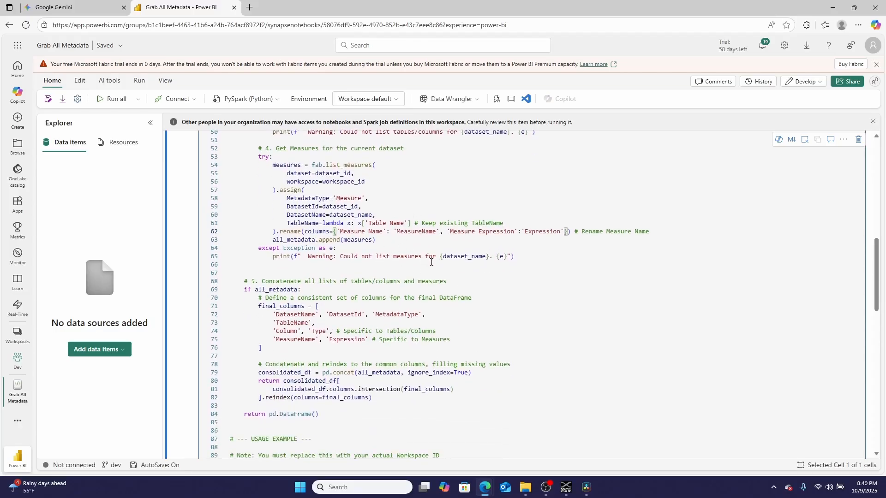
drag(244, 289, 306, 298)
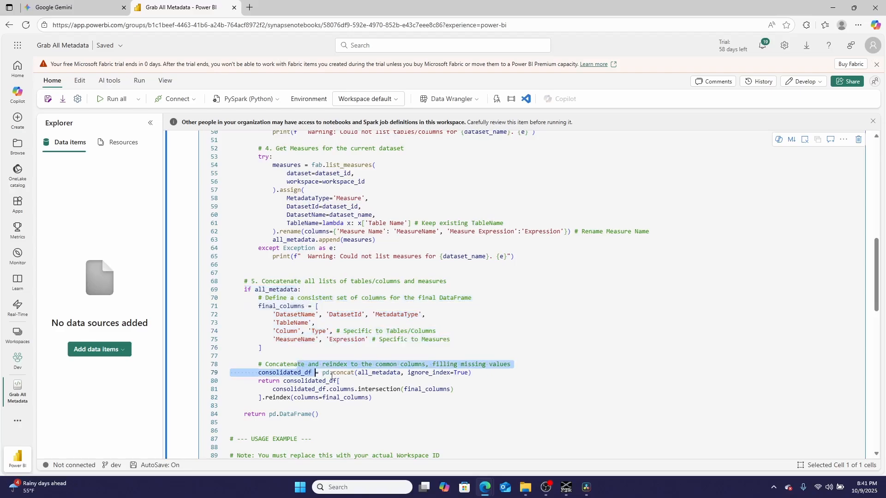
drag(317, 372, 371, 397)
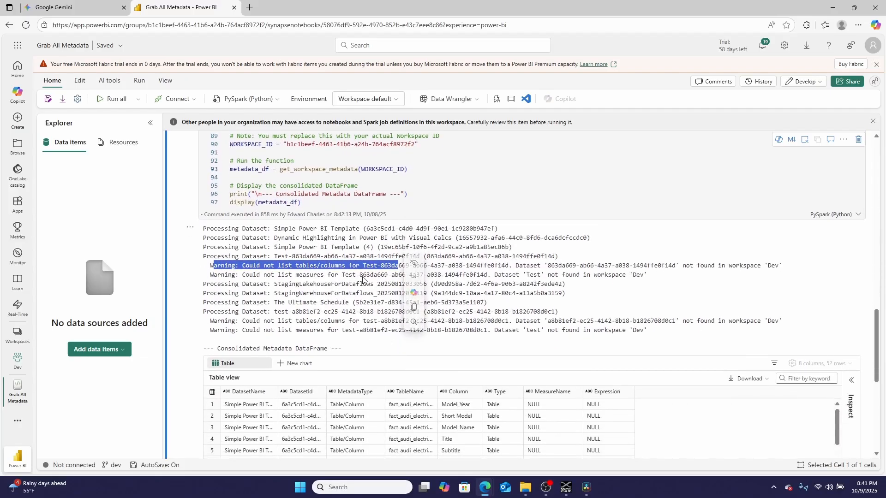
scroll(down, 3)
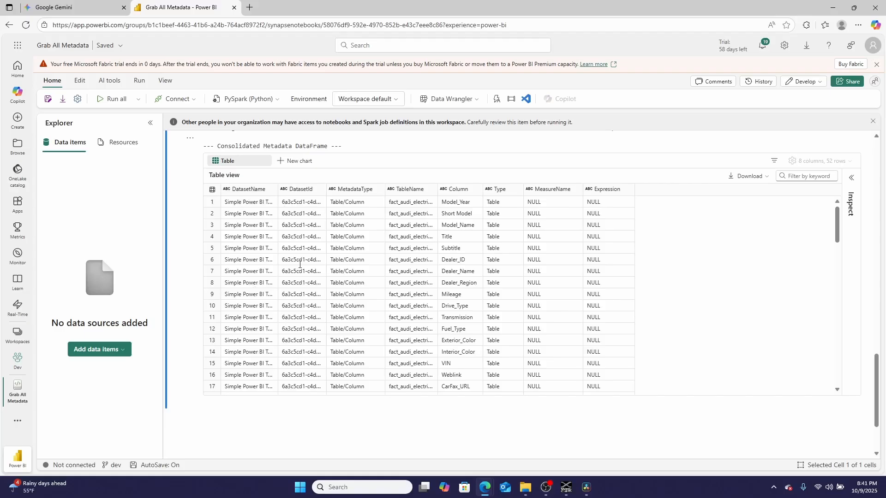
scroll(down, 3)
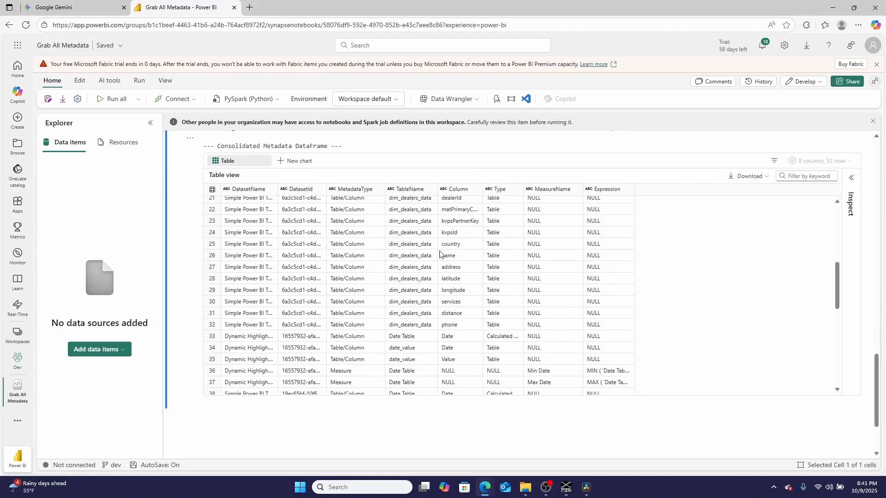
mouse_move(421, 378)
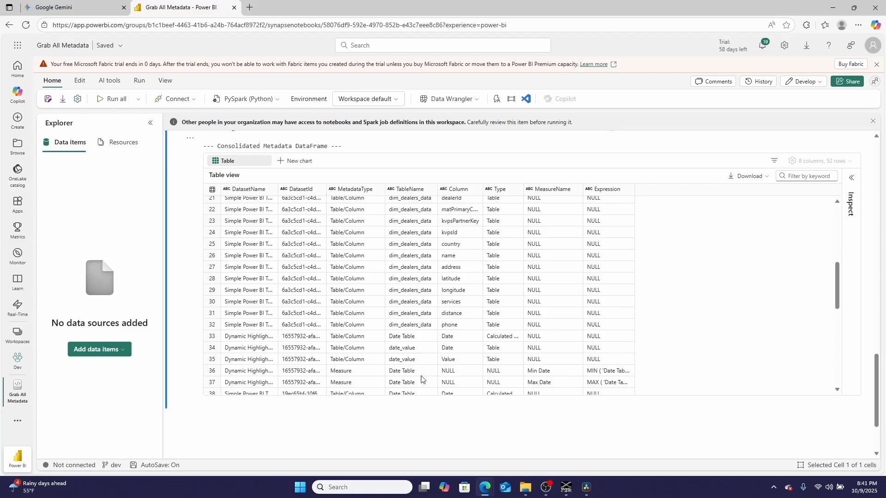
mouse_move(466, 346)
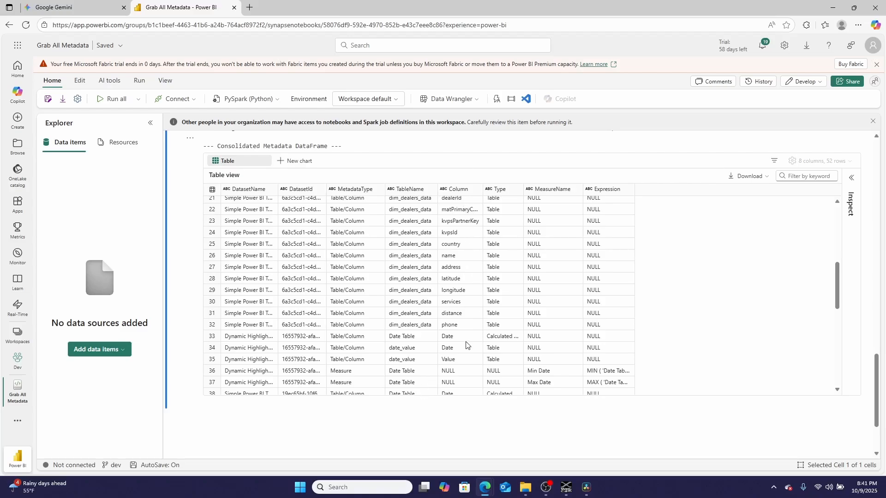
mouse_move(505, 299)
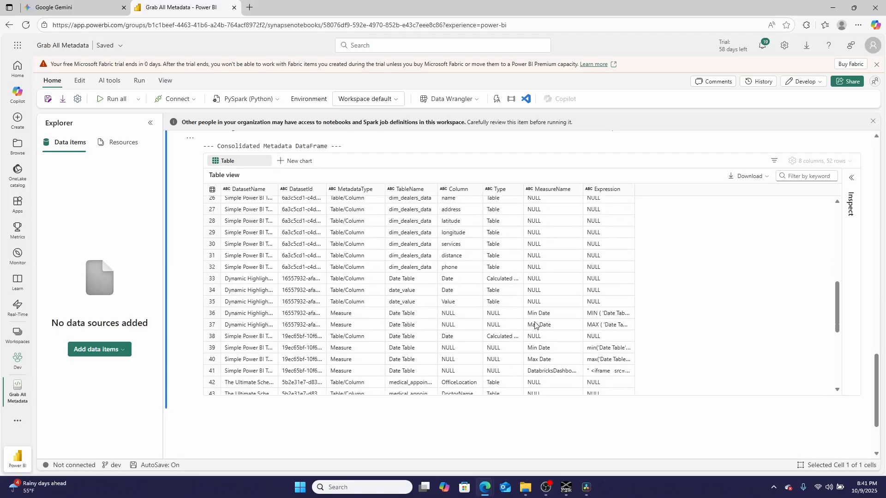
click(546, 324)
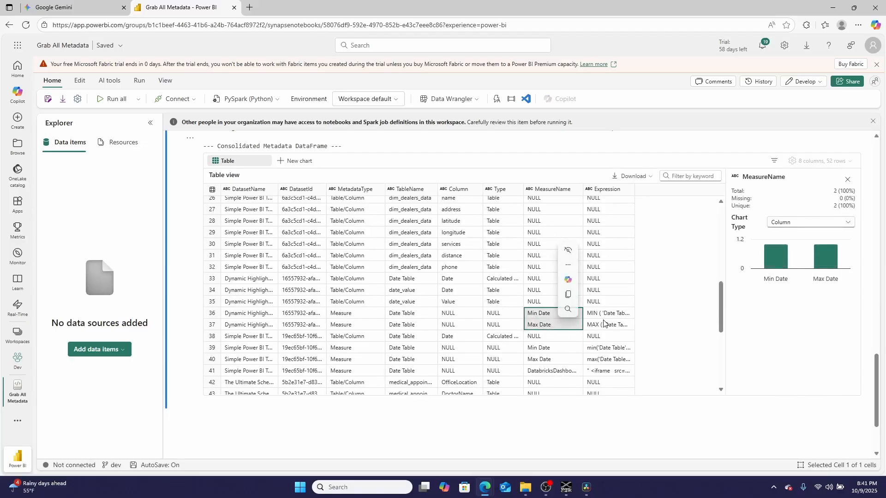
click(609, 313)
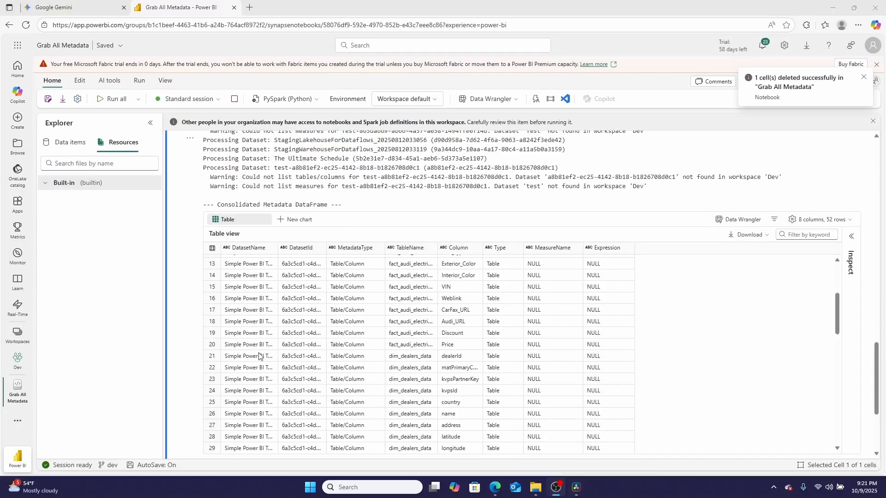
Step: Show the Explorer's data items, then the Built-in resources folder, and focus the new empty code cell
click(67, 142)
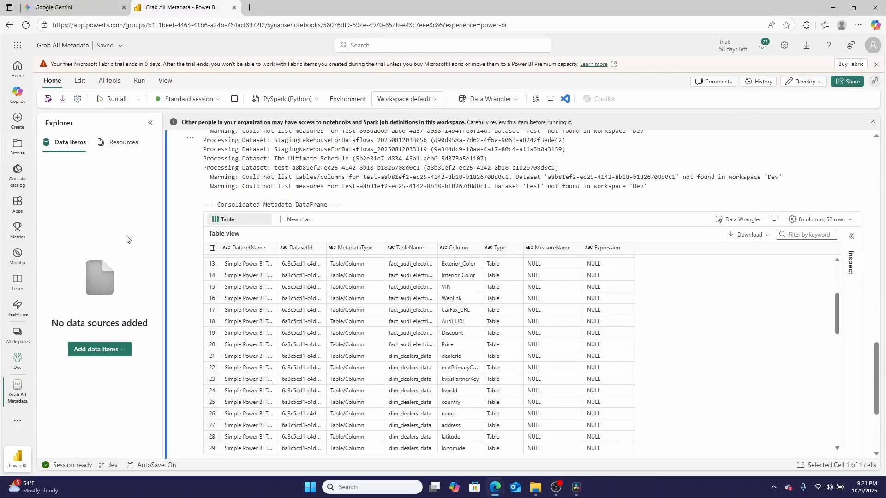
scroll(down, 3)
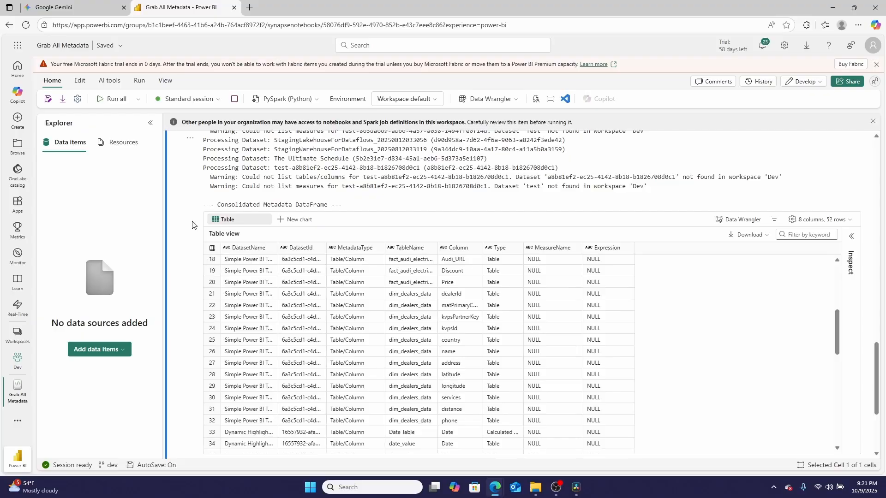
scroll(down, 3)
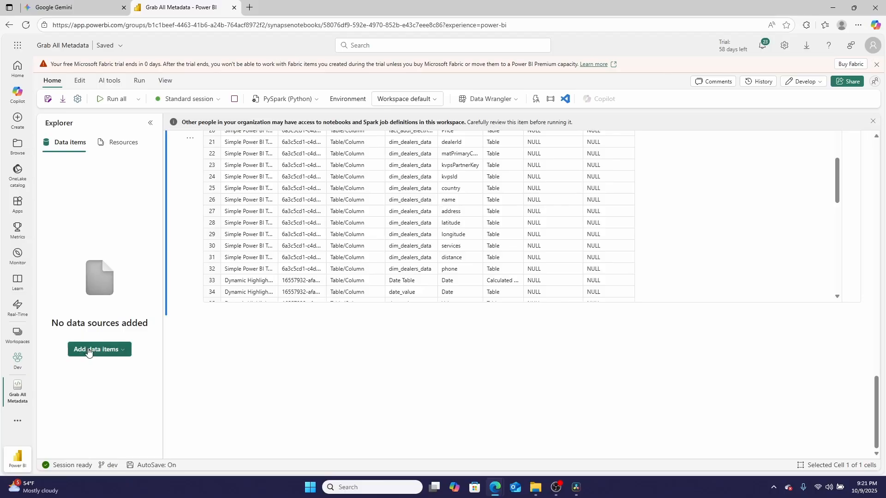
mouse_move(90, 346)
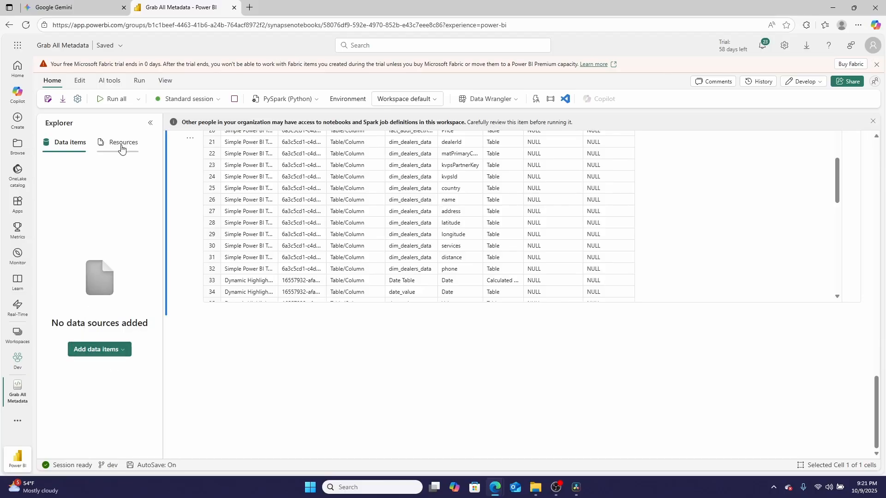
click(121, 142)
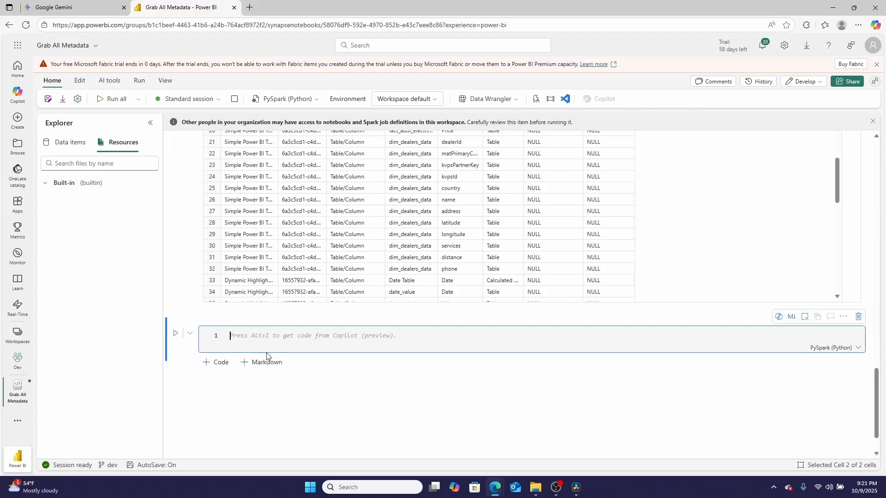
click(175, 333)
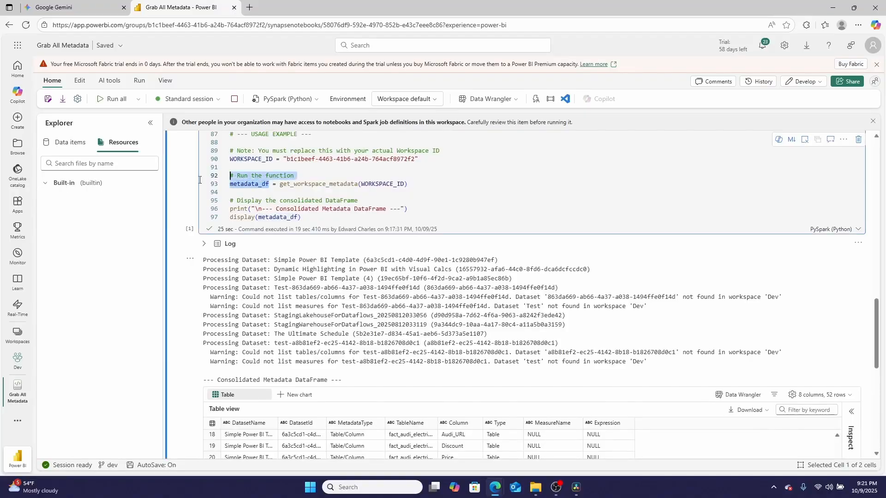
Step: Write metadata_df.to_csv('./builtin/metadata.csv', index=False) in the new cell and run it
scroll(down, 3)
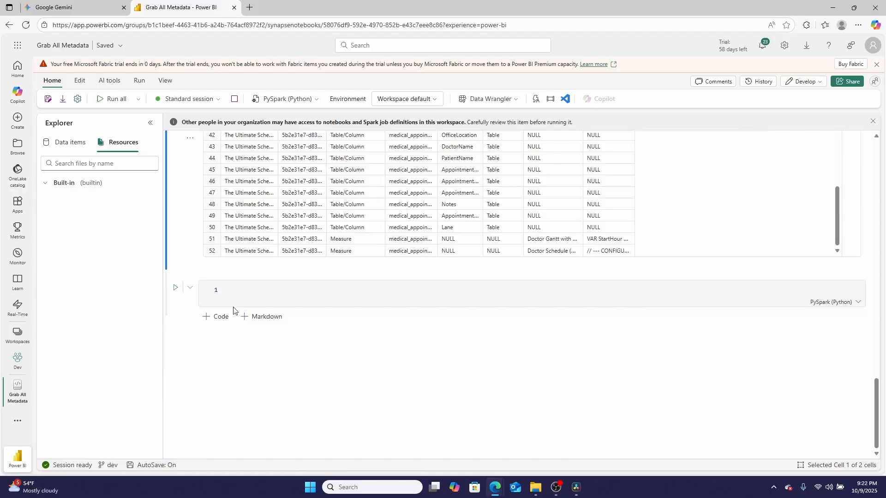
text(metadata_df.)
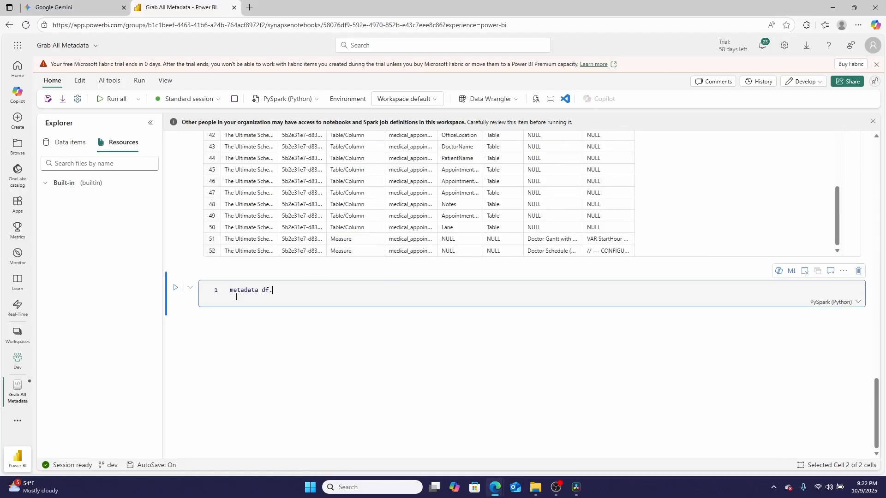
text(to_csv(')
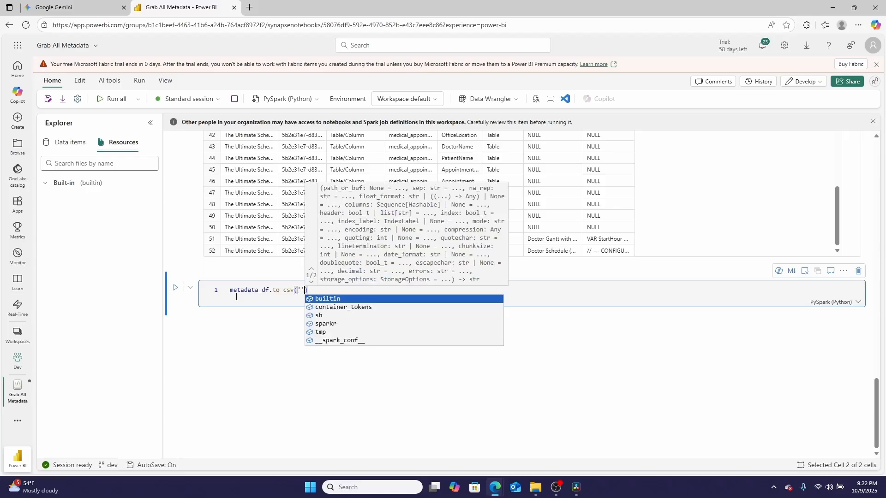
click(151, 183)
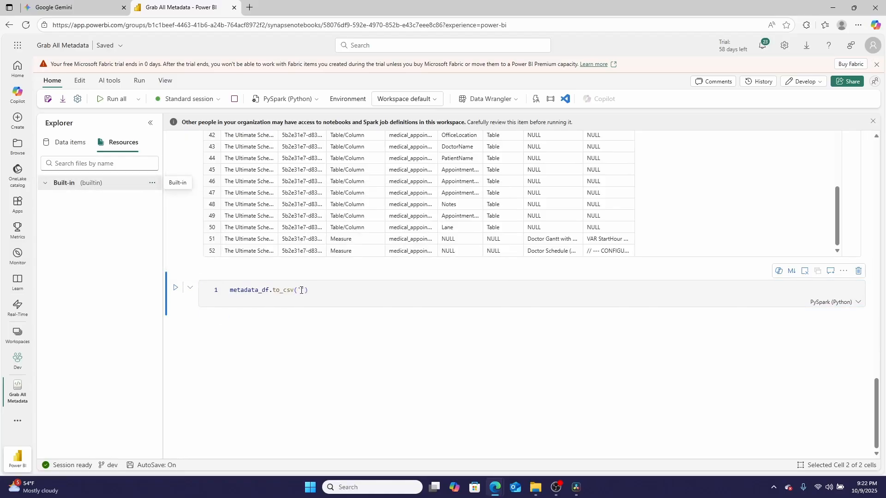
text(/builtin/)
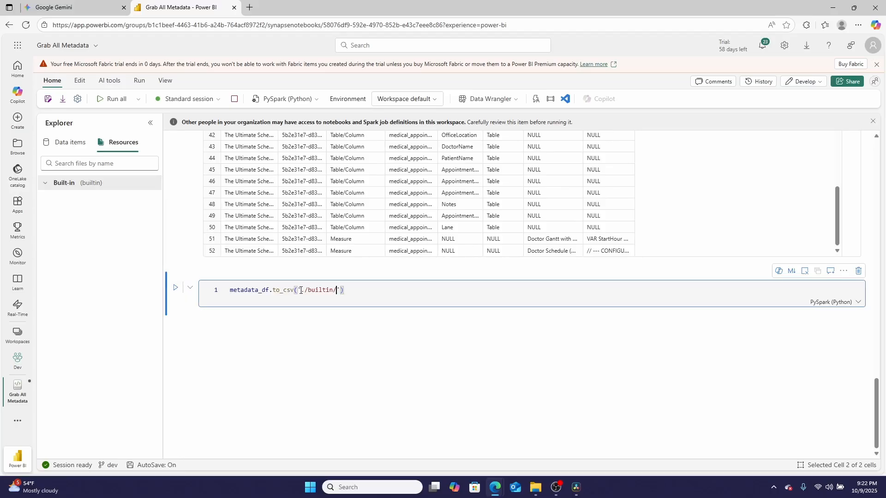
text(metadata.csv)
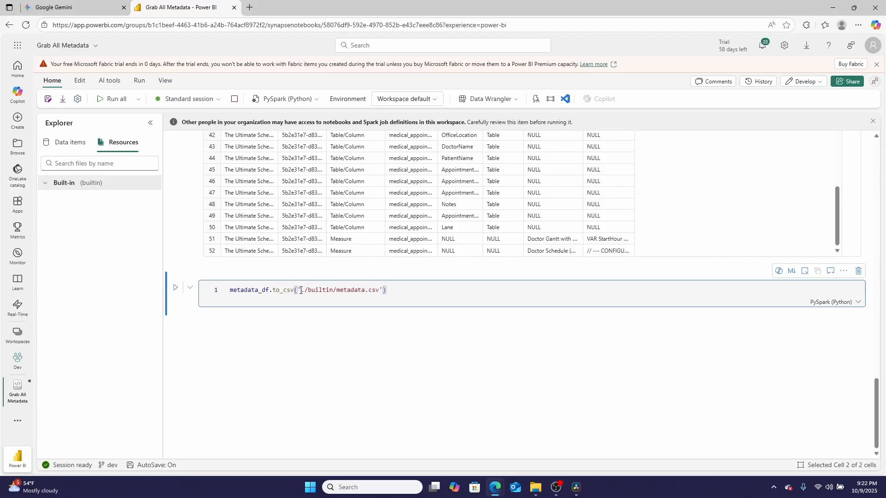
text(, ign)
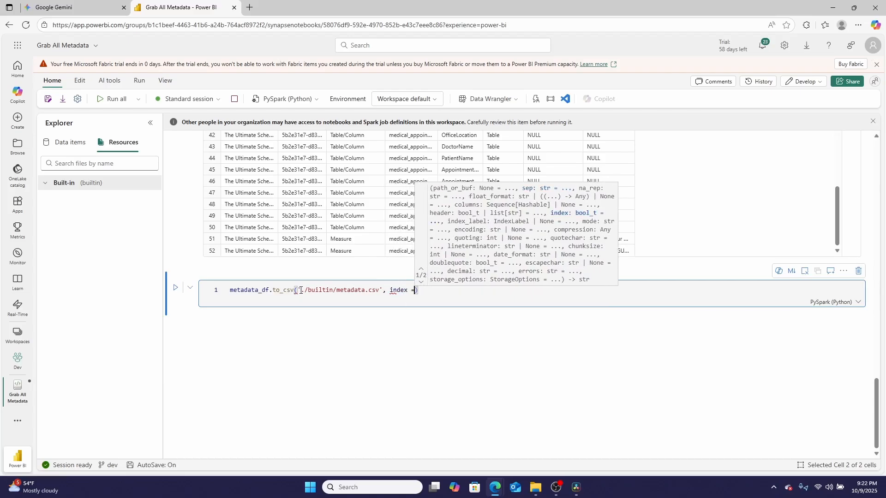
text(=False)
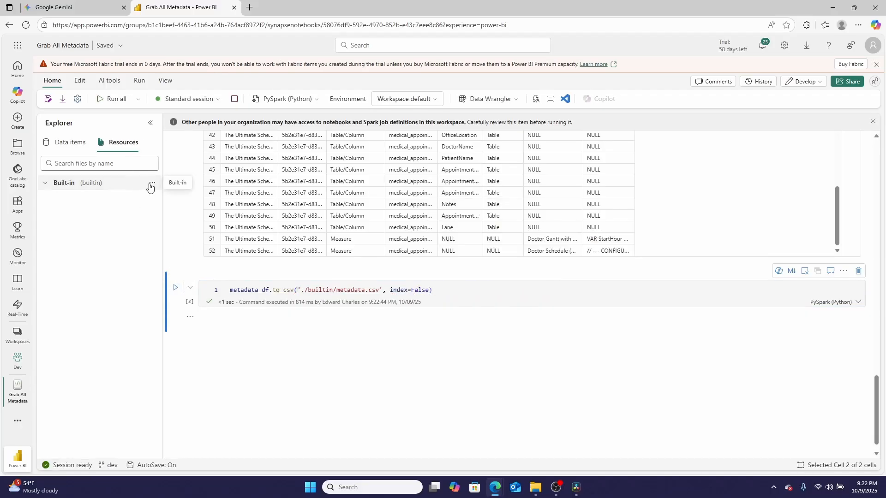
Step: Refresh Built-in, download metadata.csv and open it in Excel from the browser downloads panel
click(151, 183)
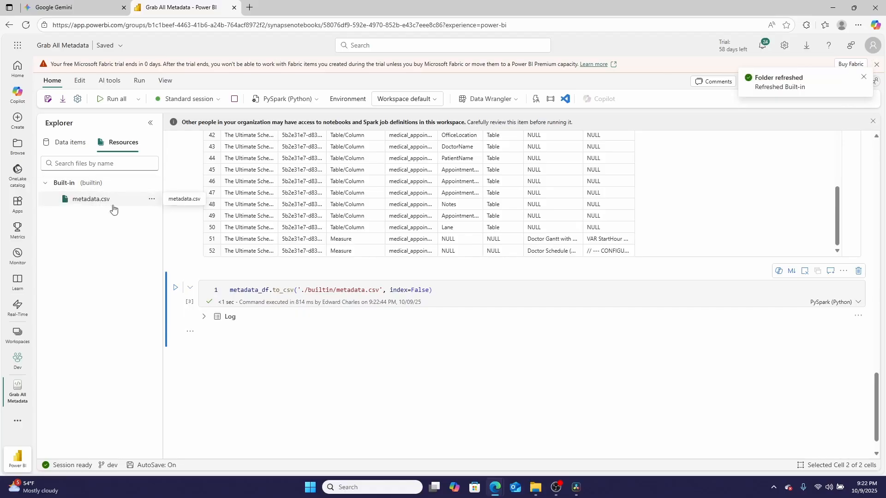
click(150, 200)
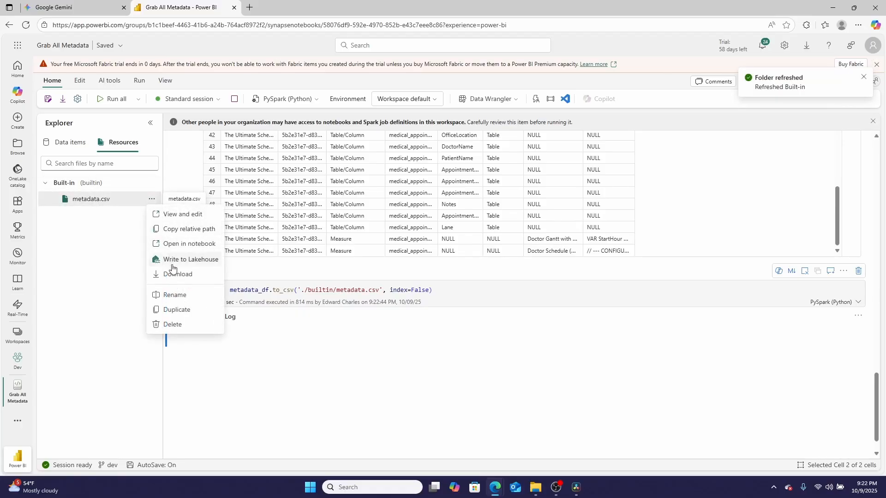
click(178, 274)
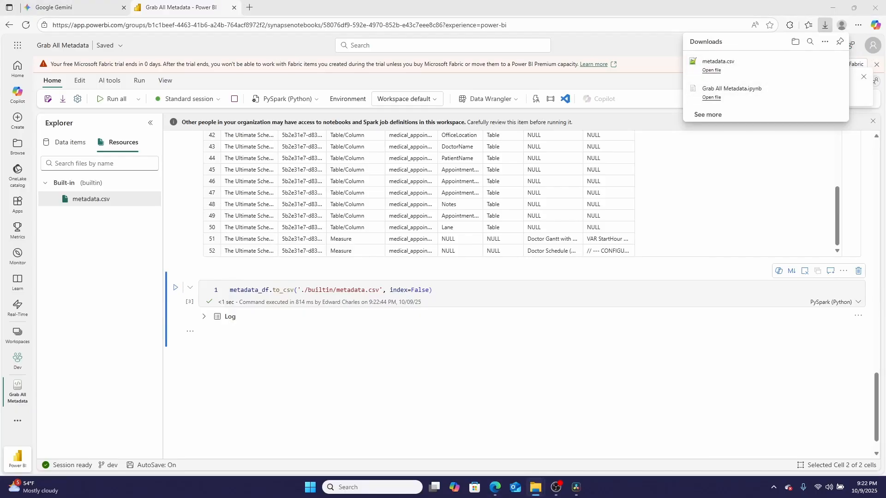
click(713, 70)
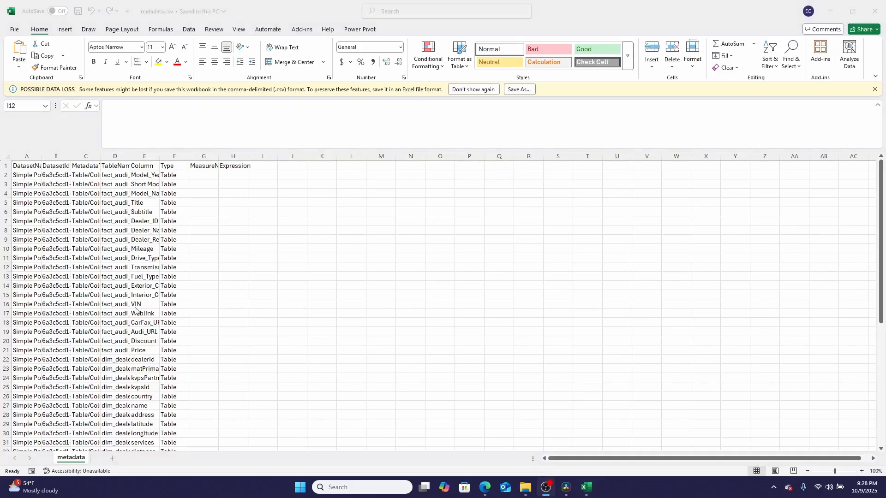
click(262, 266)
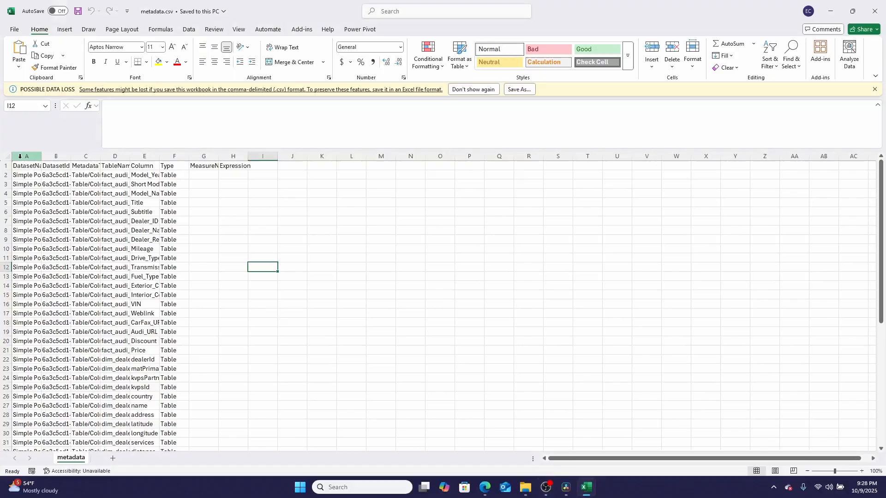